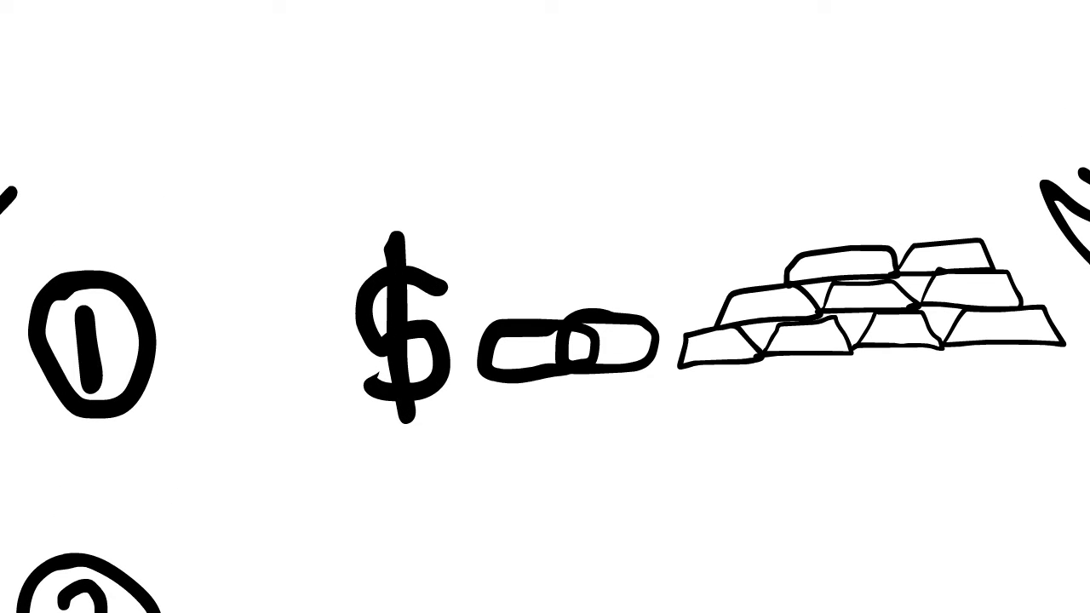
# Step: Sketch the dollar-and-gold illustration, then add the two dots beside SWIFT
pyautogui.moveTo(511, 272); pyautogui.dragTo(613, 409)
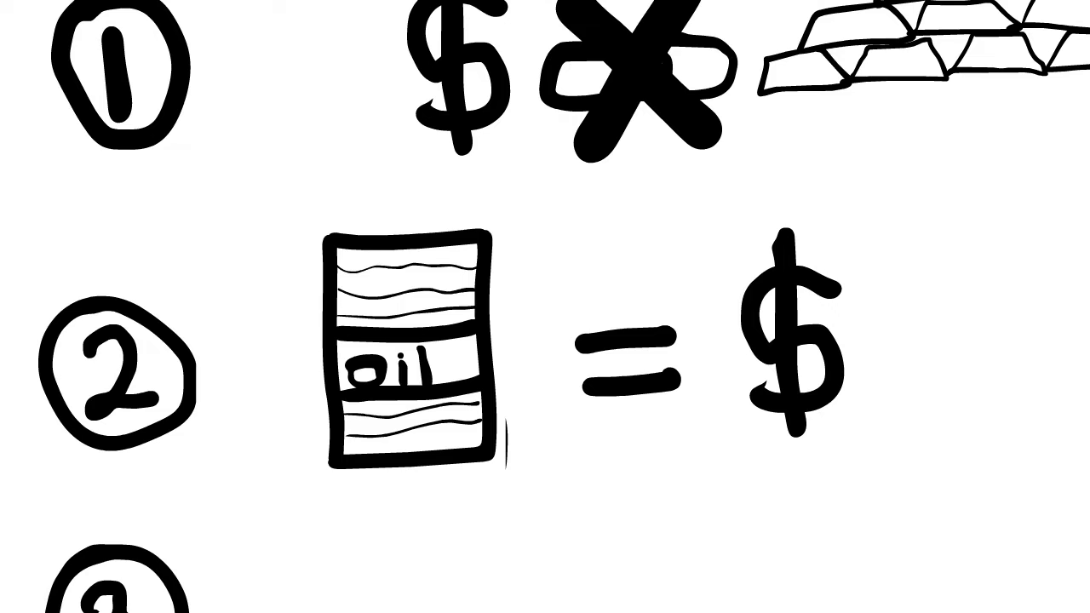
pyautogui.scroll(-3)
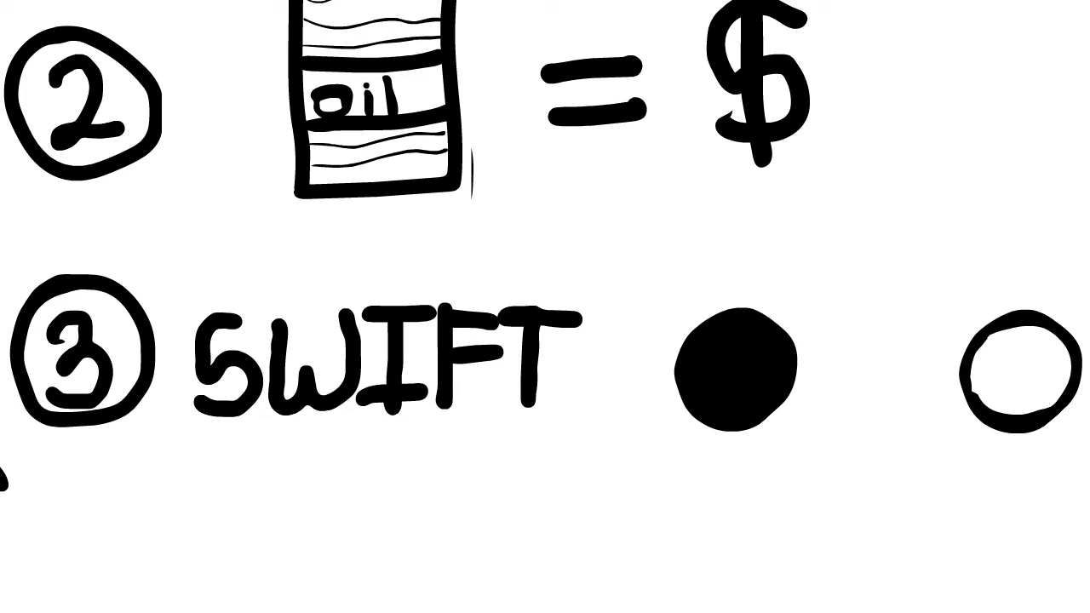
pyautogui.moveTo(741, 289); pyautogui.dragTo(979, 298)
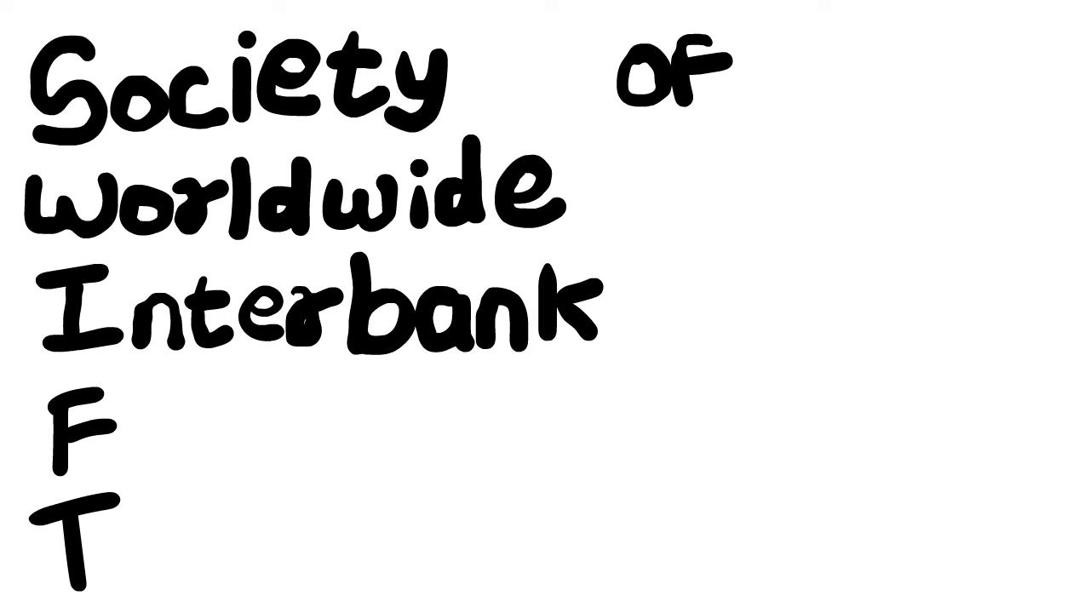
# Step: Finish handwriting 'Financial Telecommunications' to complete the SWIFT expansion
pyautogui.write('inancial Telecommunications')
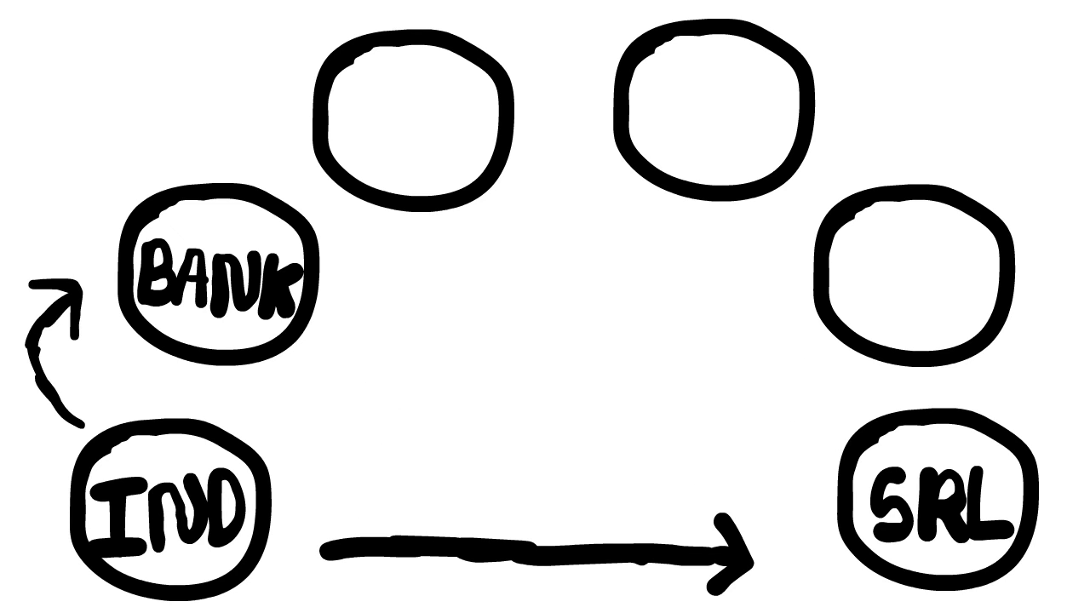
# Step: Label a circle 'Main Bank' and draw the arrow from BANK down to SRL
pyautogui.write('Main Bank')
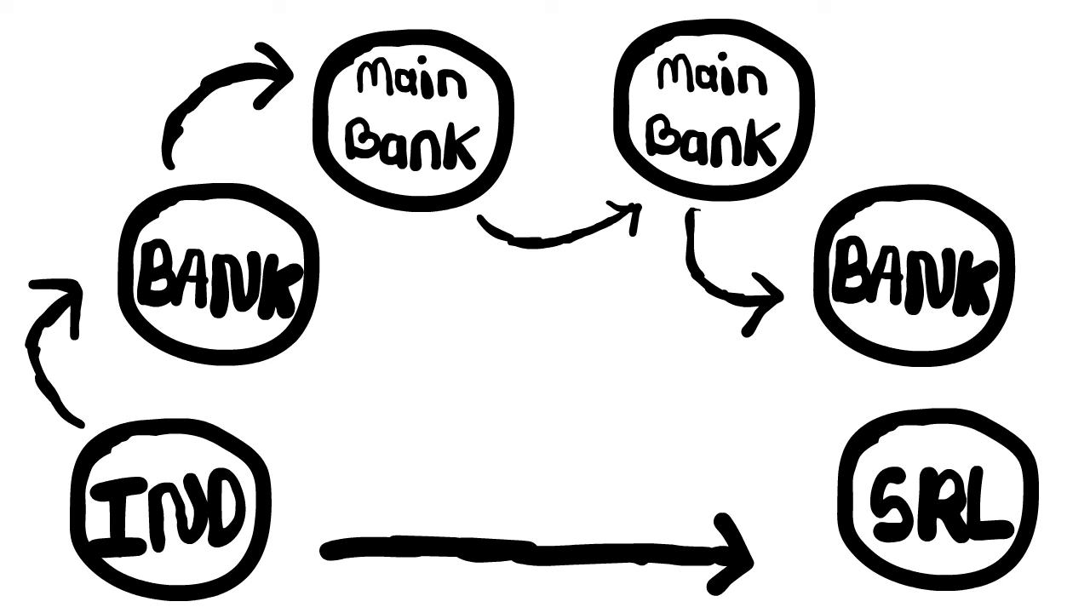
pyautogui.moveTo(800, 358); pyautogui.dragTo(818, 460)
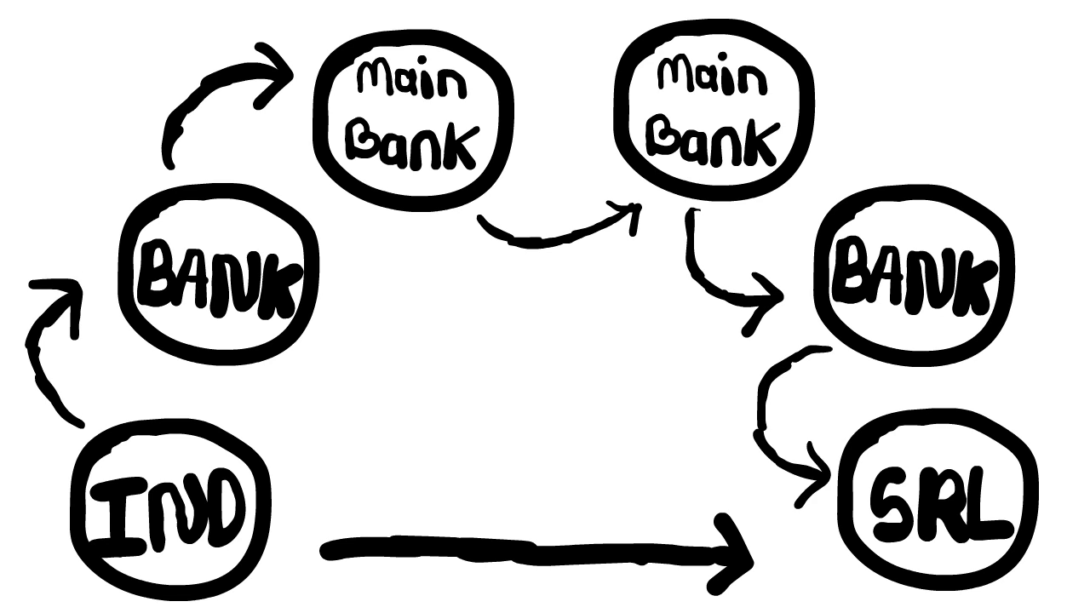